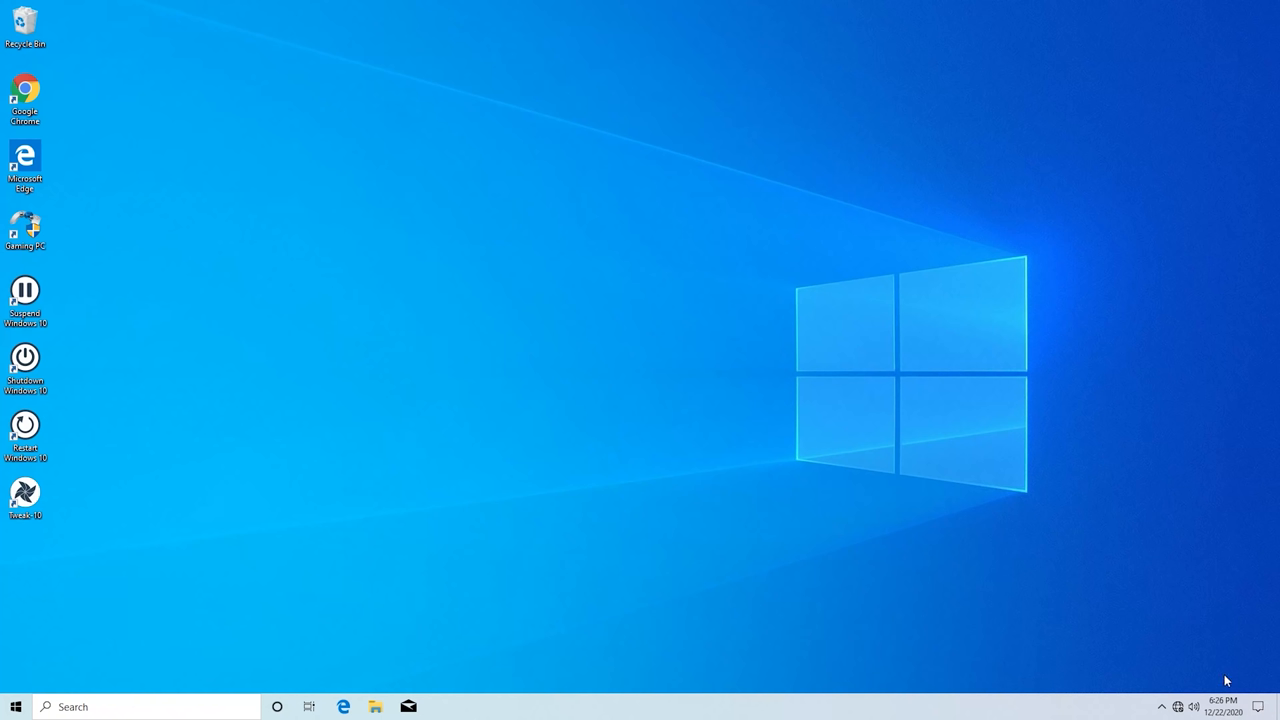
mouse_move(1240, 704)
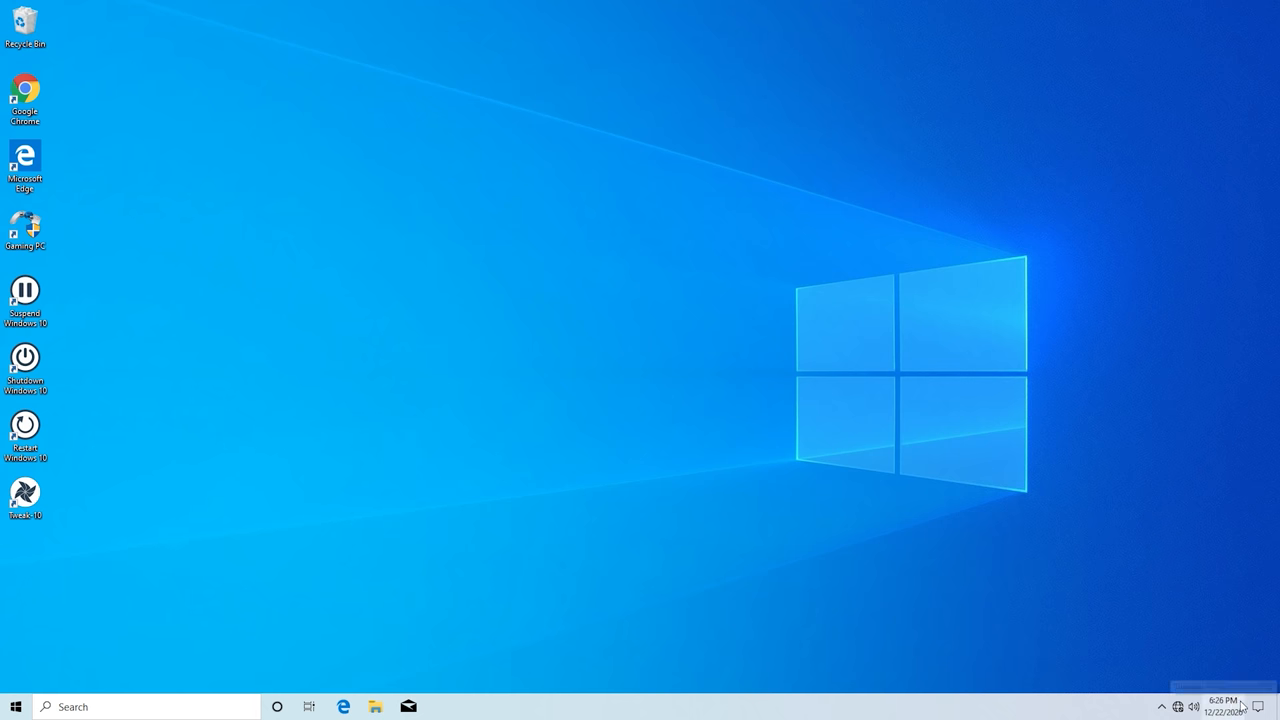
Show the taskbar clock and calendar flyout for December 22, 2020 with the current time
click(1216, 700)
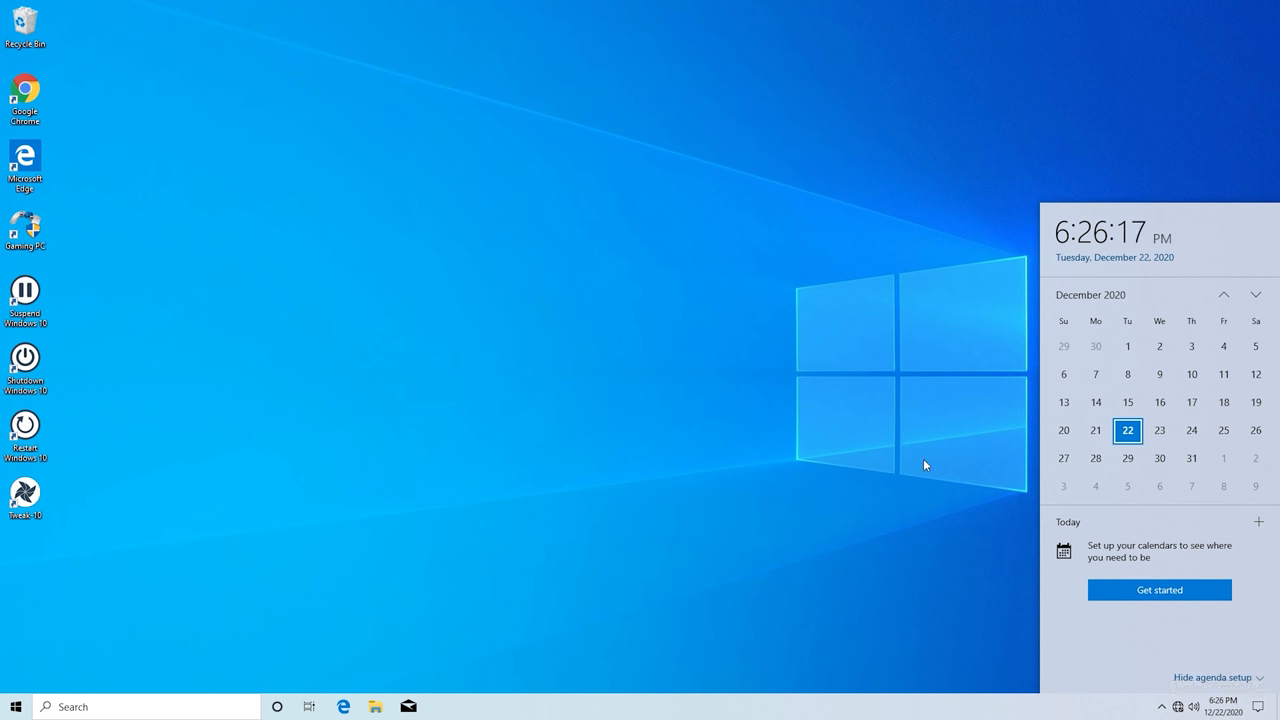
mouse_move(1030, 116)
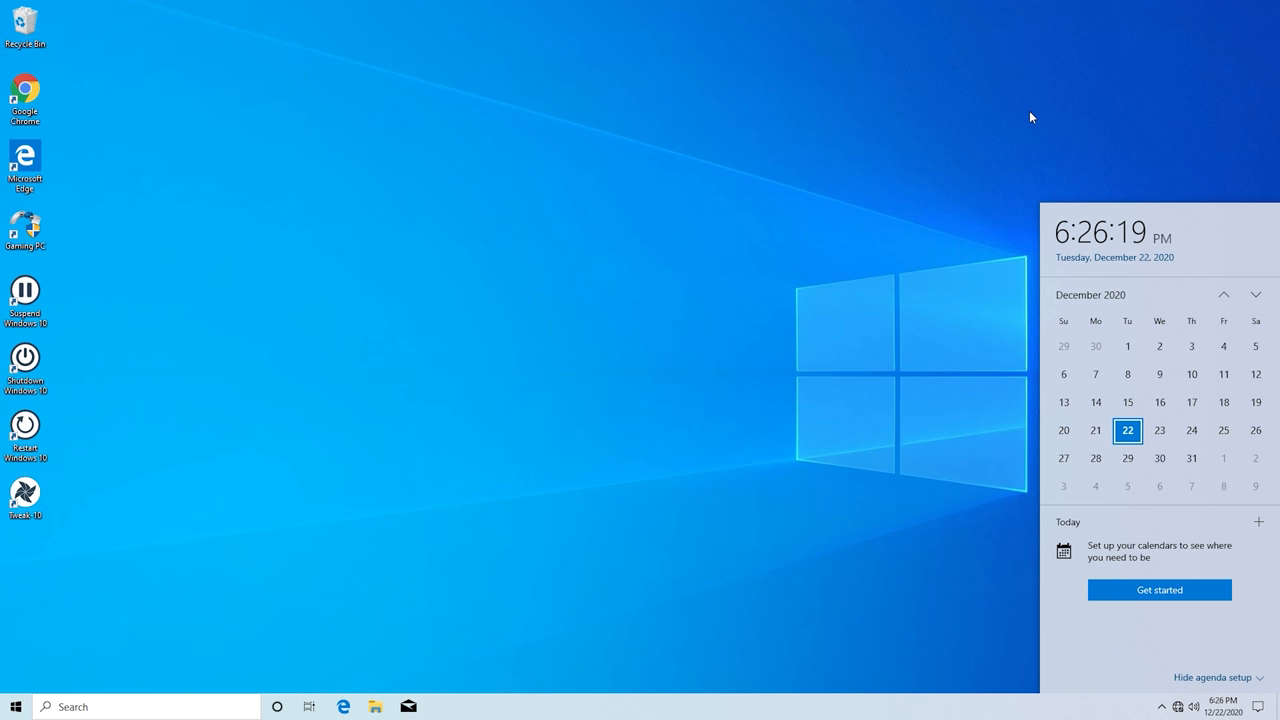